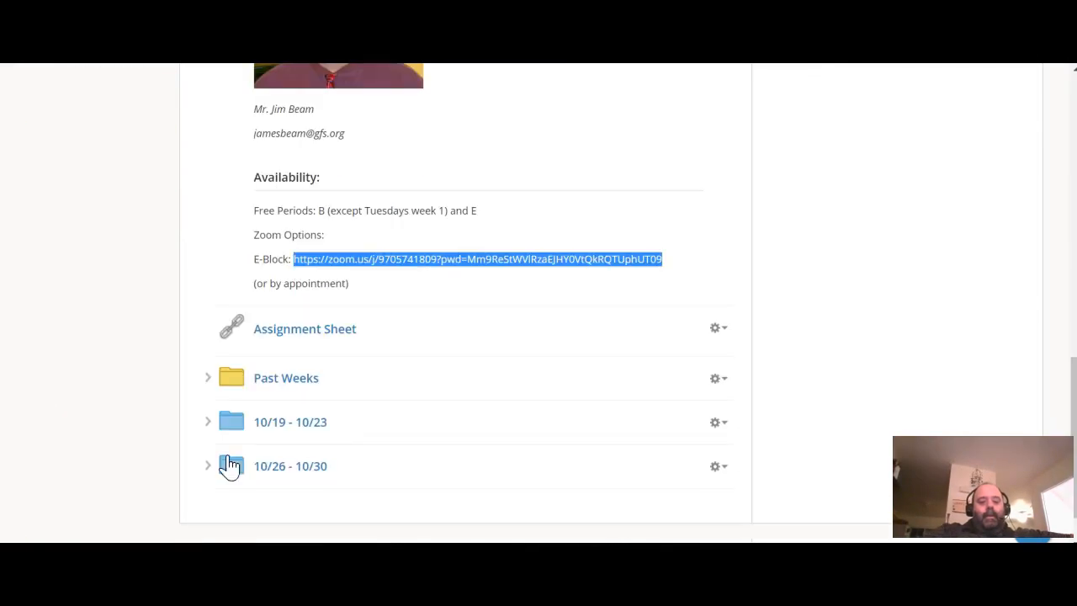
# - Open the 10/26 - 10/30 week folder and the Friday, 10/30 (Unit 3, Lesson 5) lesson
pyautogui.click(290, 466)
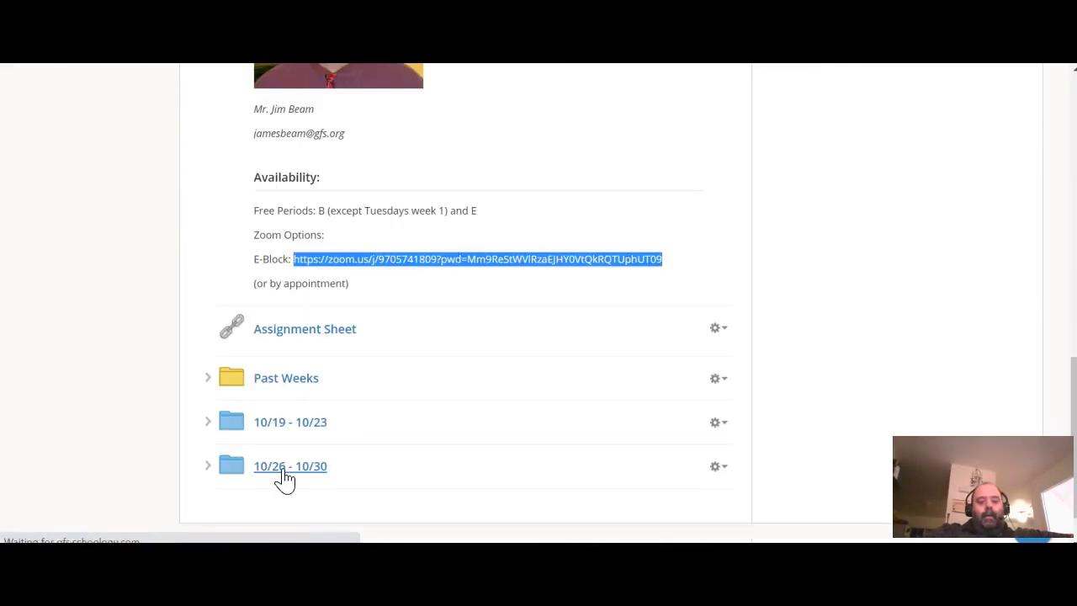
pyautogui.click(290, 464)
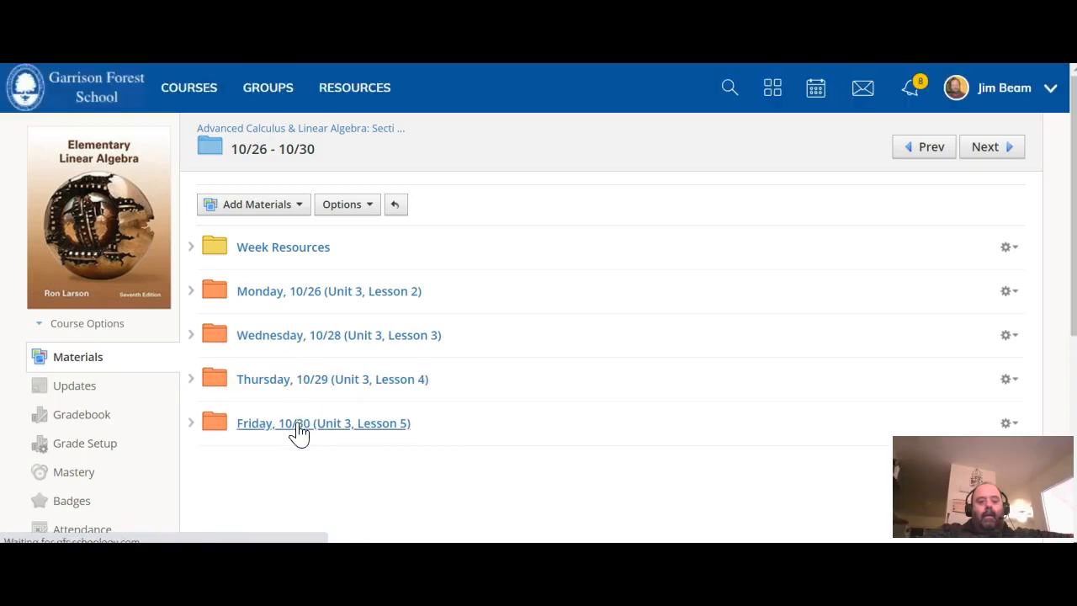
pyautogui.click(323, 424)
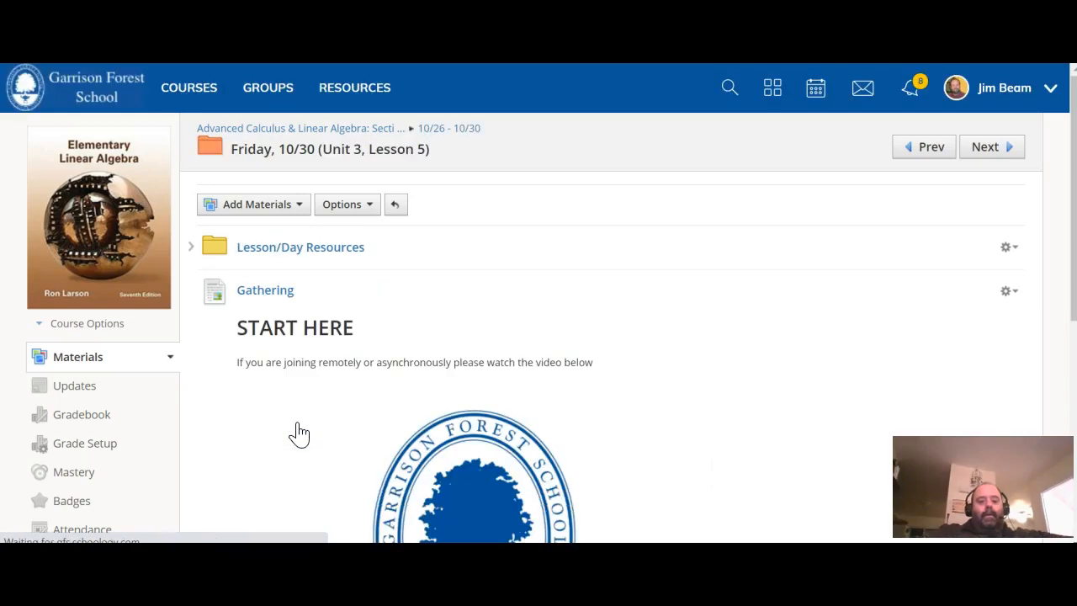
# - Scroll the lesson page to show the partial-derivative objective, Practice Resources, Summary and Formative Assessment
pyautogui.scroll(-3)
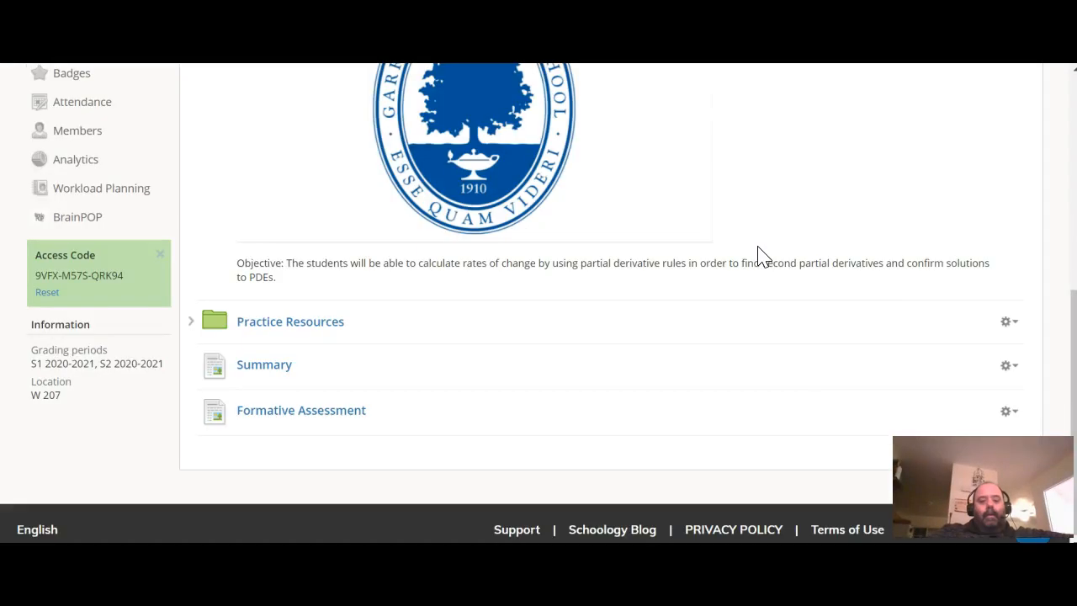
pyautogui.moveTo(323, 293)
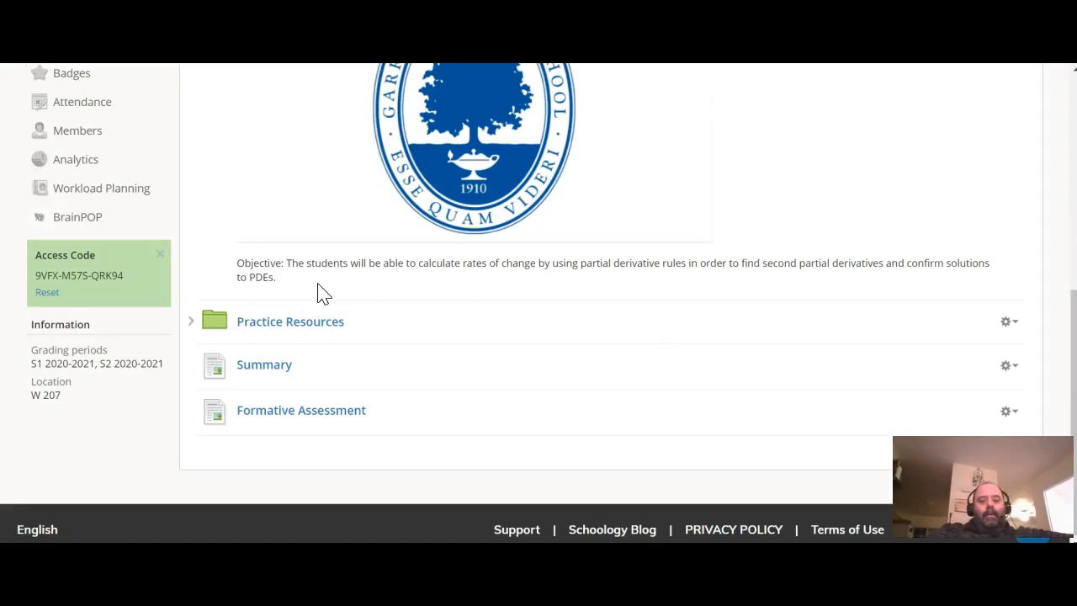
pyautogui.moveTo(387, 283)
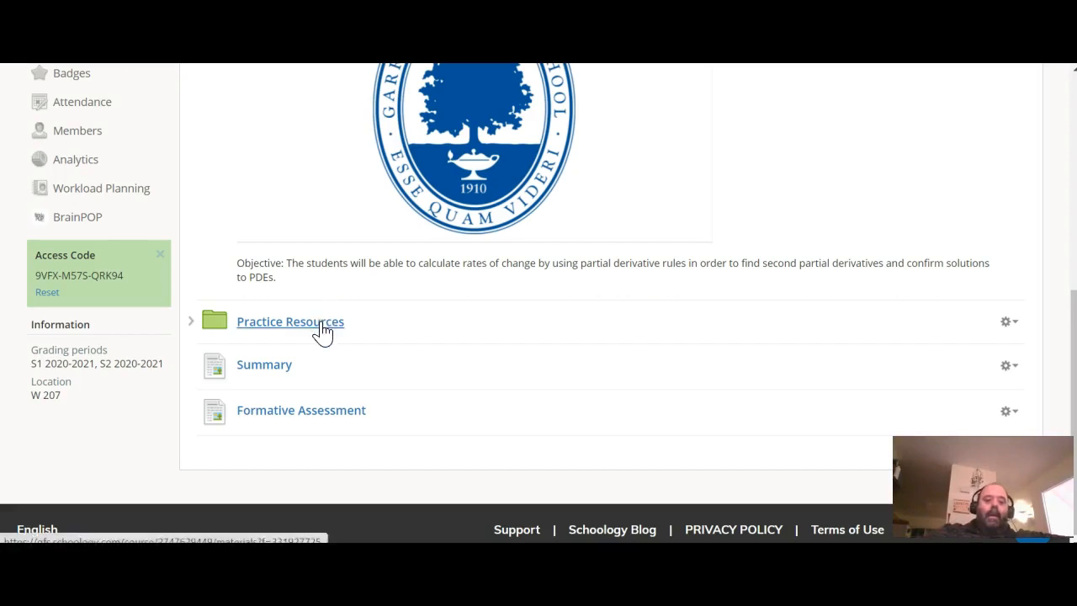
pyautogui.click(289, 321)
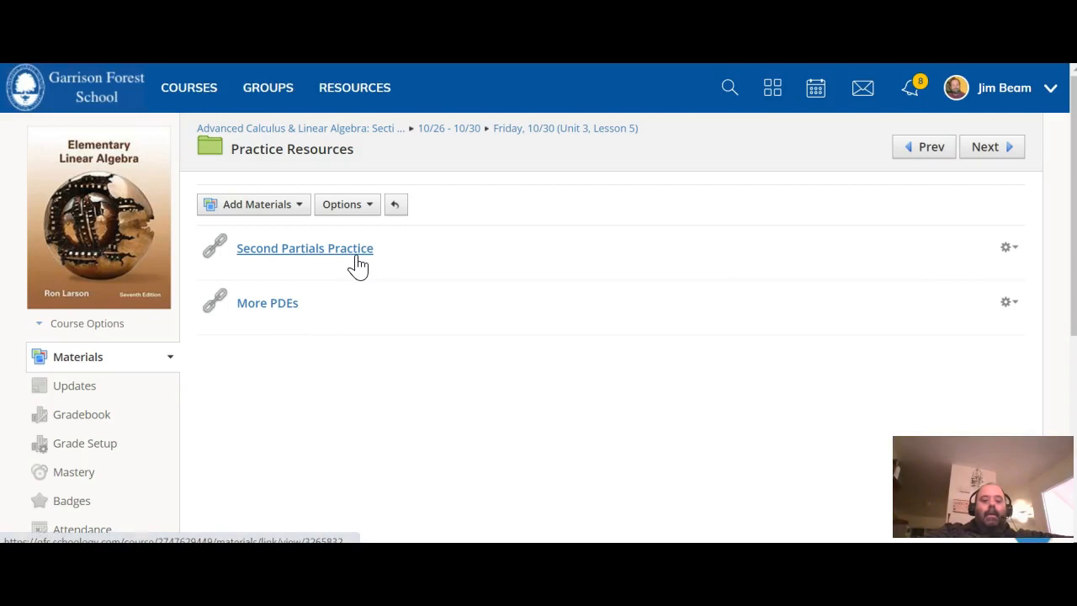
pyautogui.click(305, 248)
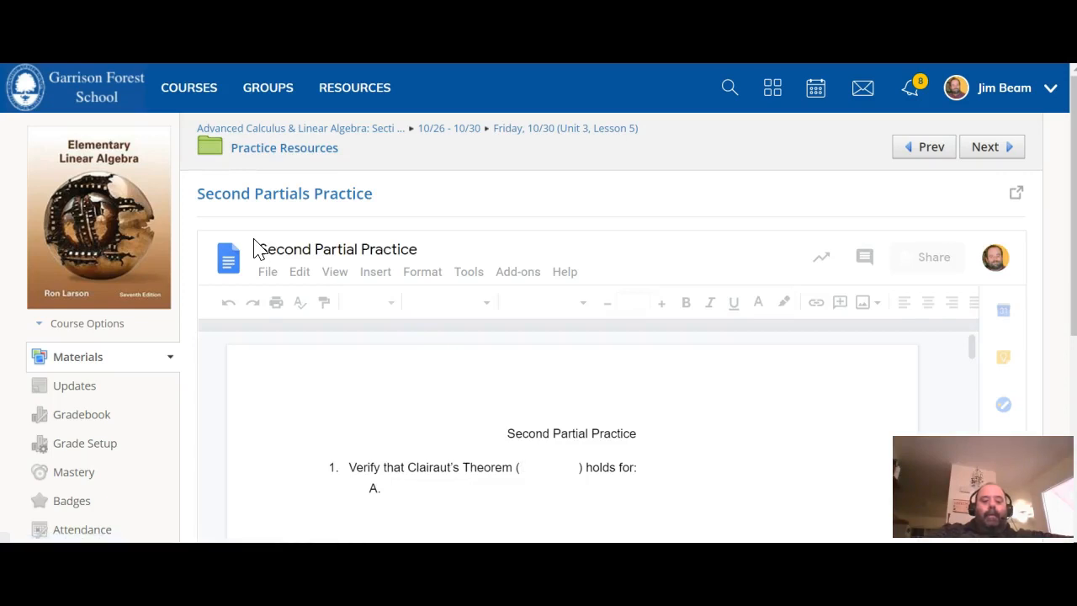
pyautogui.scroll(-3)
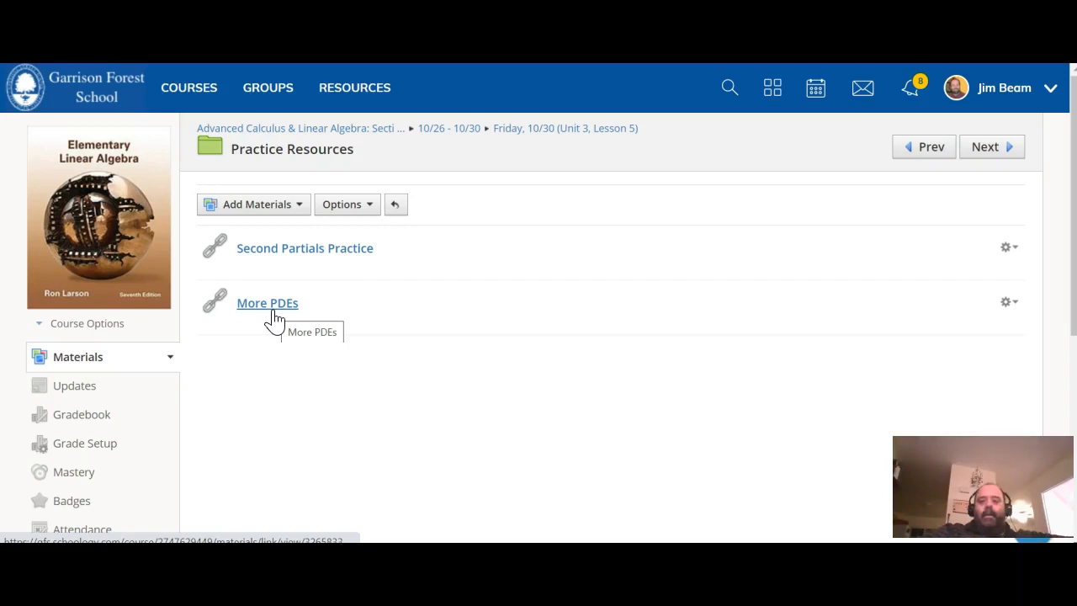
pyautogui.moveTo(252, 414)
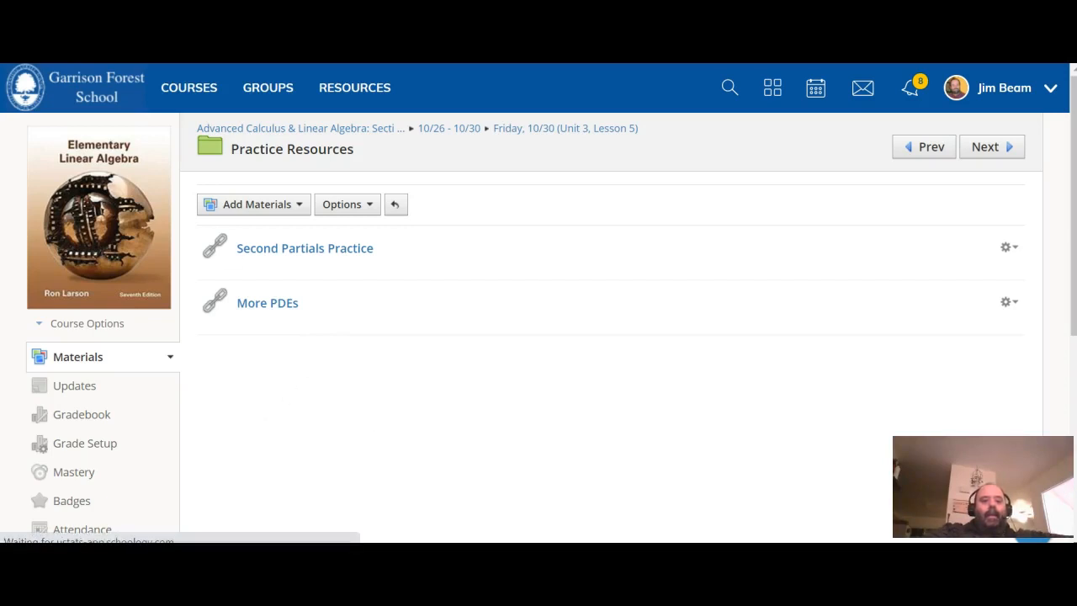
pyautogui.scroll(-3)
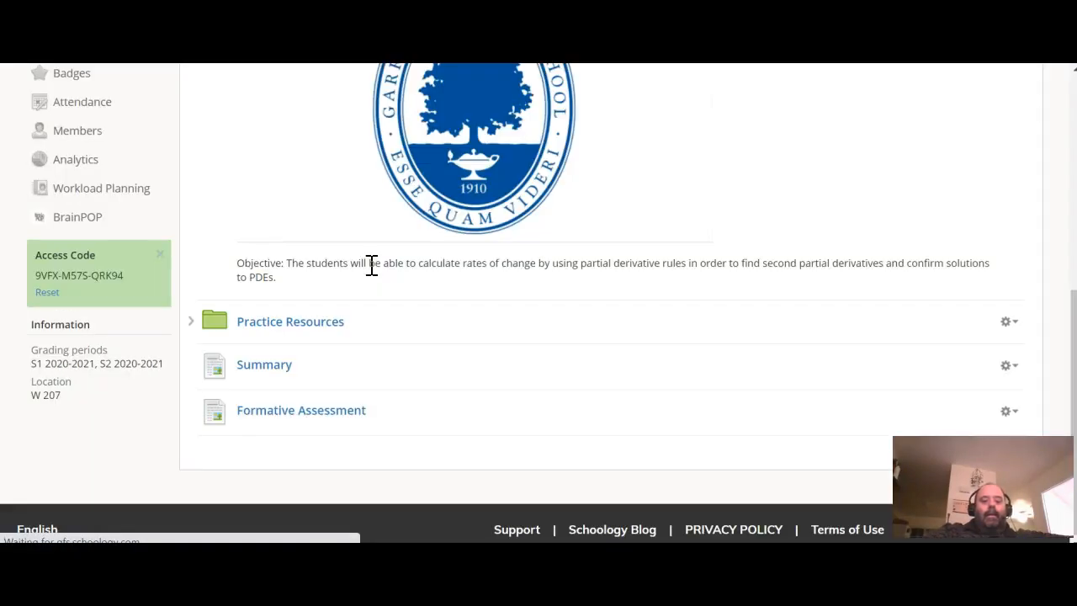
pyautogui.moveTo(690, 387)
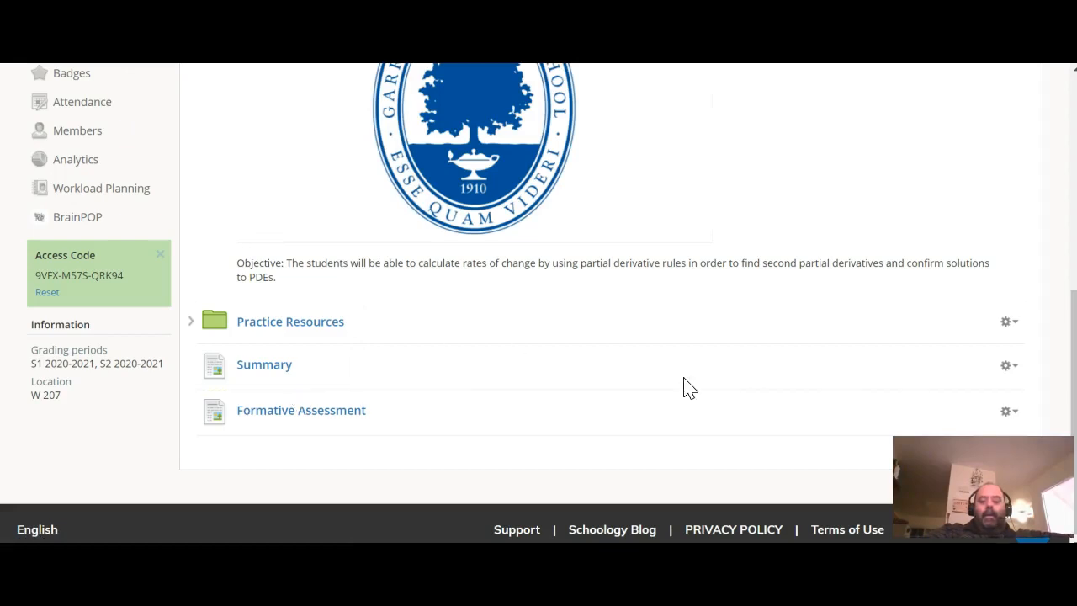